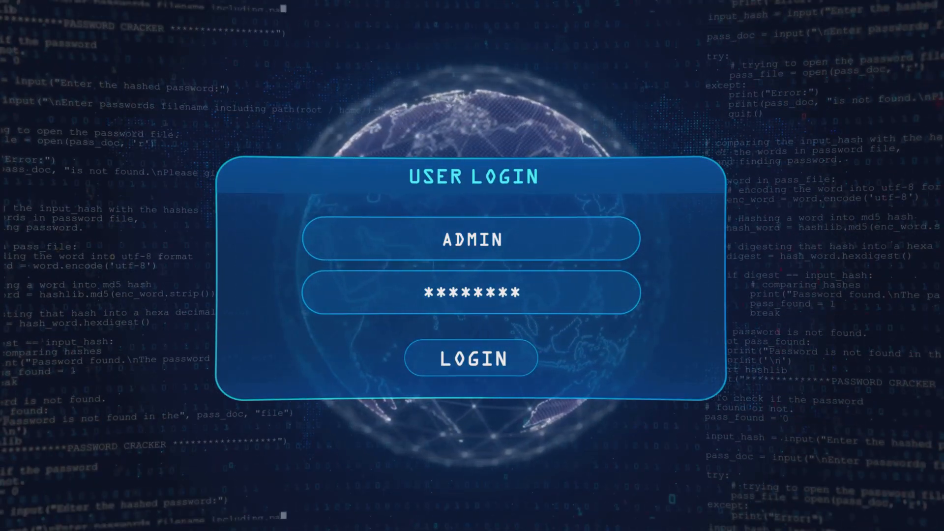
click(470, 358)
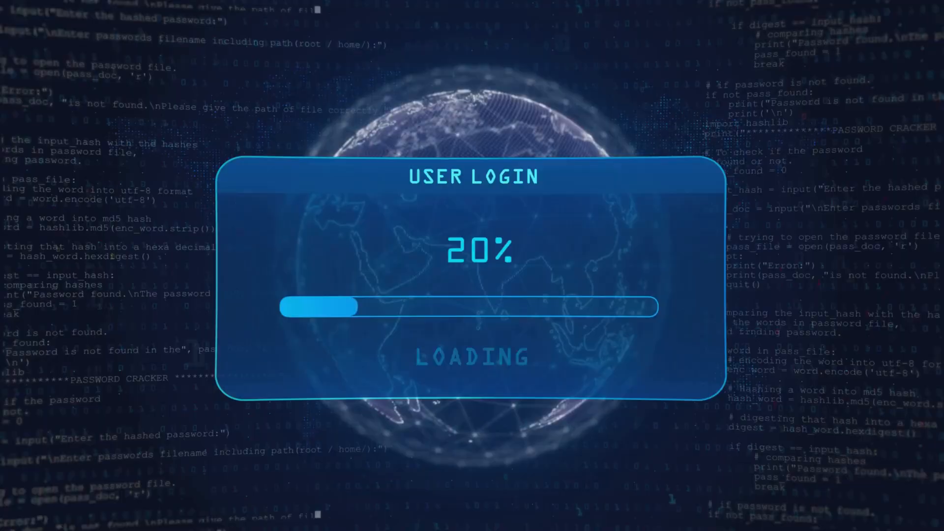